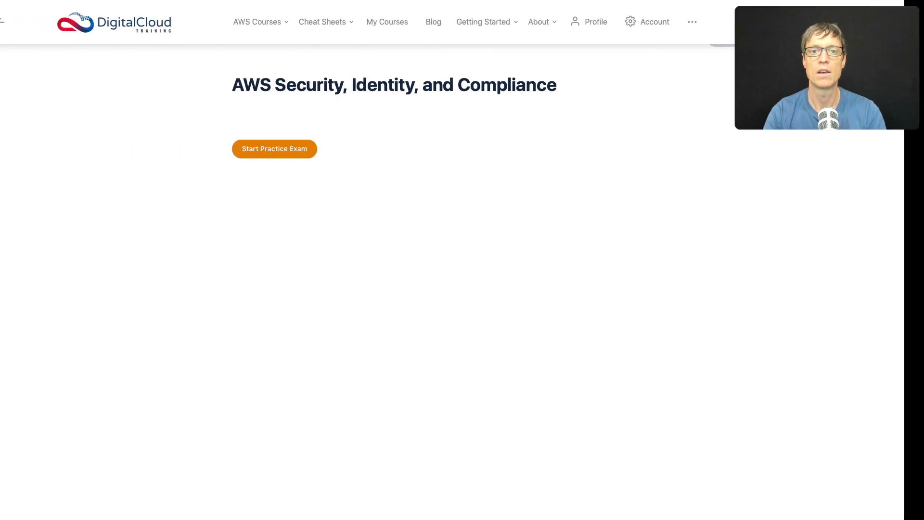
- Begin the practice exam so question 1 on compliance reports appears
{"action": "left_click", "coordinate": [274, 148]}
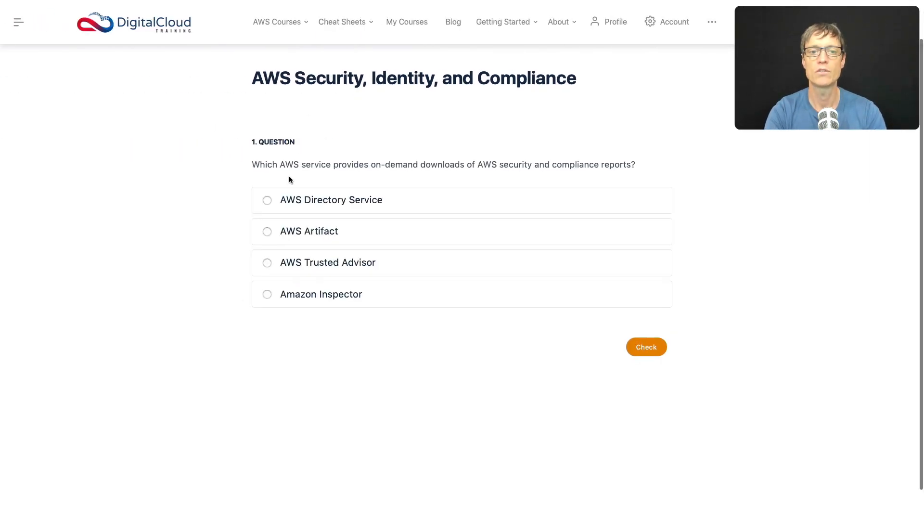
{"action": "mouse_move", "coordinate": [411, 185]}
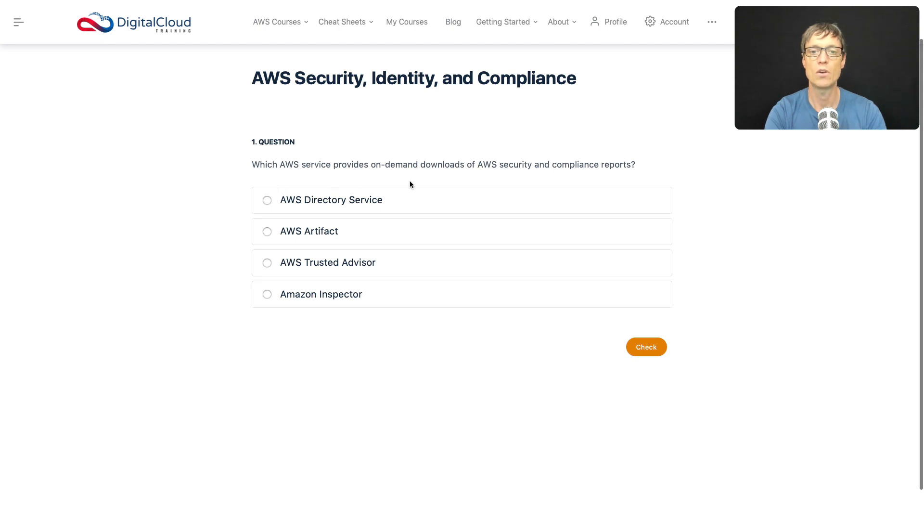
{"action": "mouse_move", "coordinate": [503, 182]}
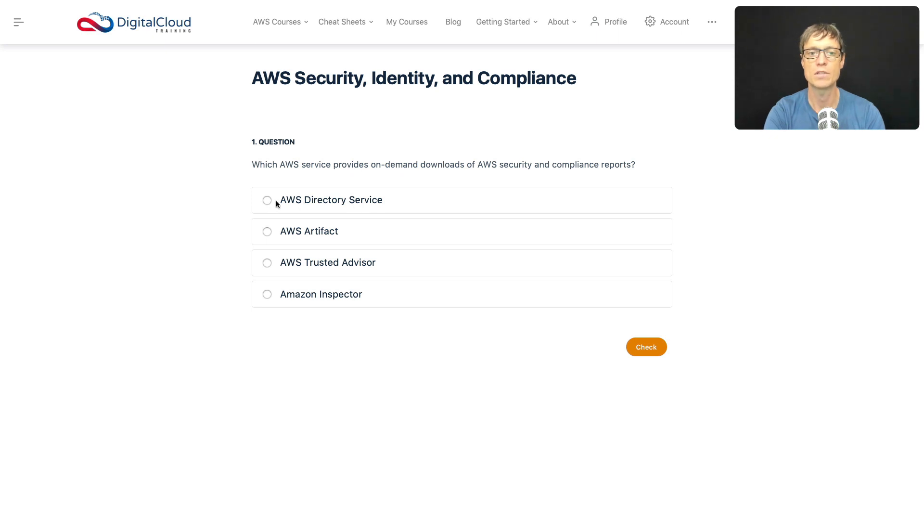
{"action": "mouse_move", "coordinate": [303, 215]}
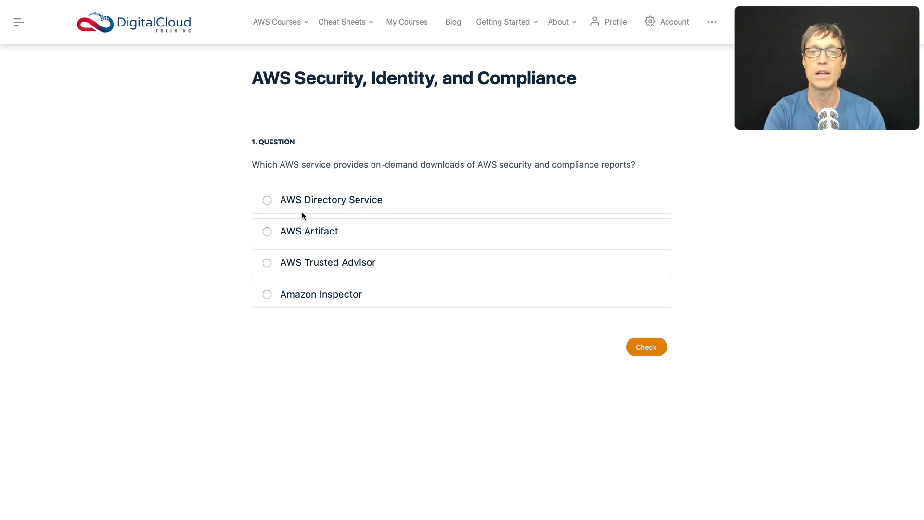
{"action": "mouse_move", "coordinate": [360, 206]}
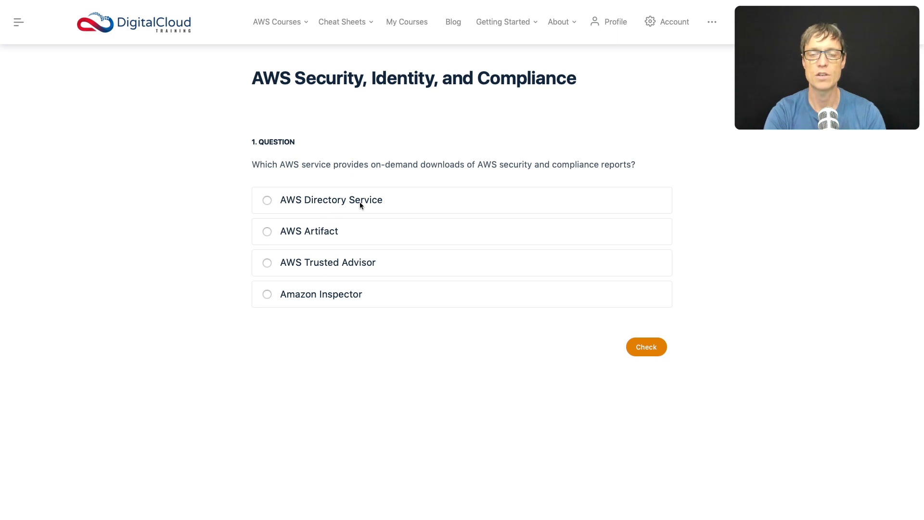
{"action": "mouse_move", "coordinate": [564, 187]}
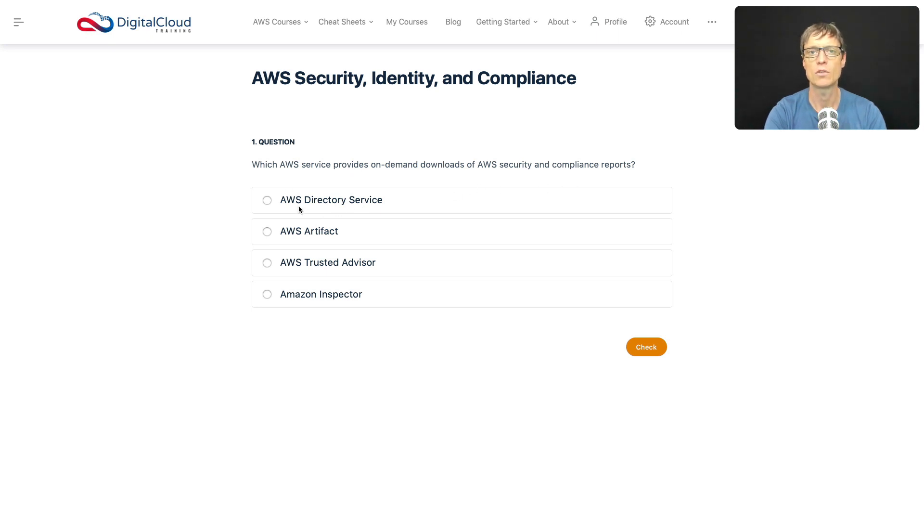
{"action": "mouse_move", "coordinate": [284, 239]}
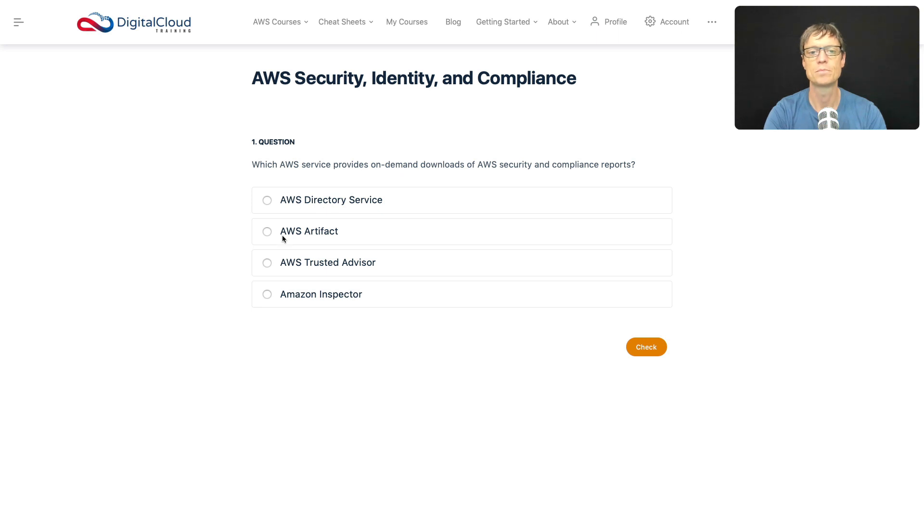
{"action": "mouse_move", "coordinate": [324, 227]}
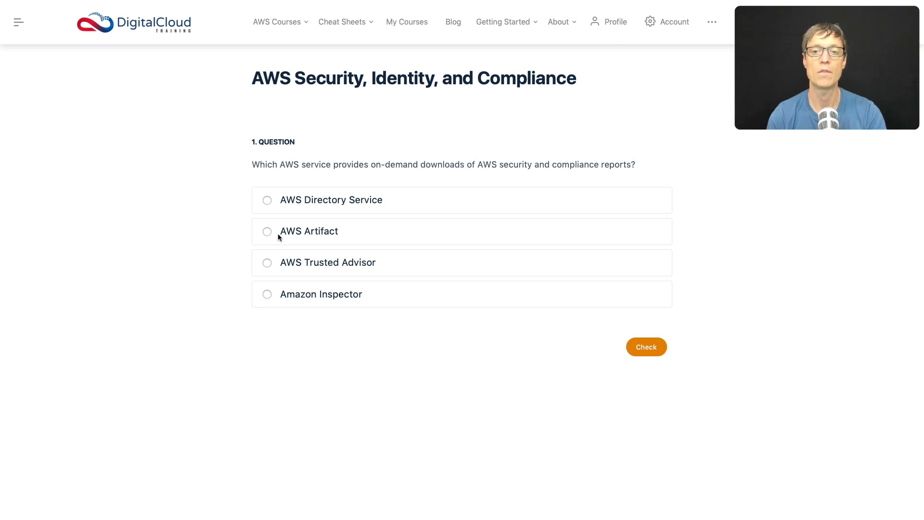
{"action": "mouse_move", "coordinate": [533, 179]}
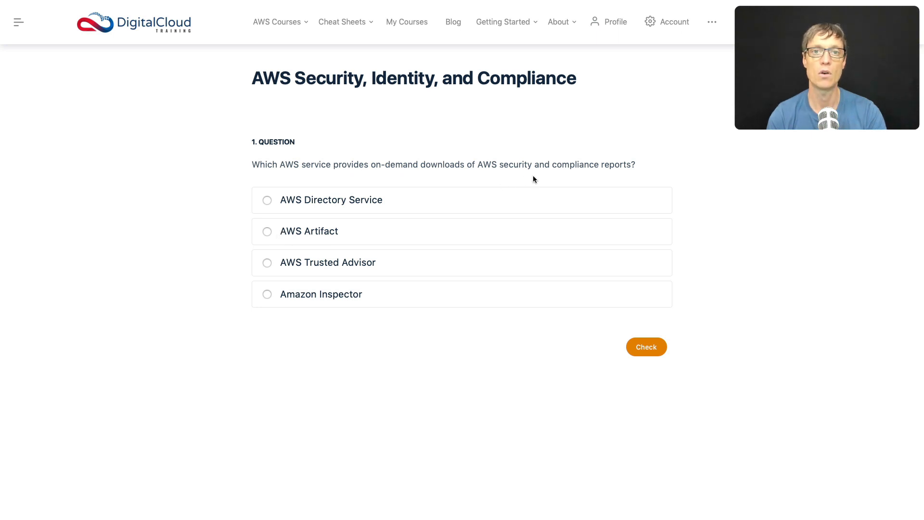
{"action": "mouse_move", "coordinate": [585, 183]}
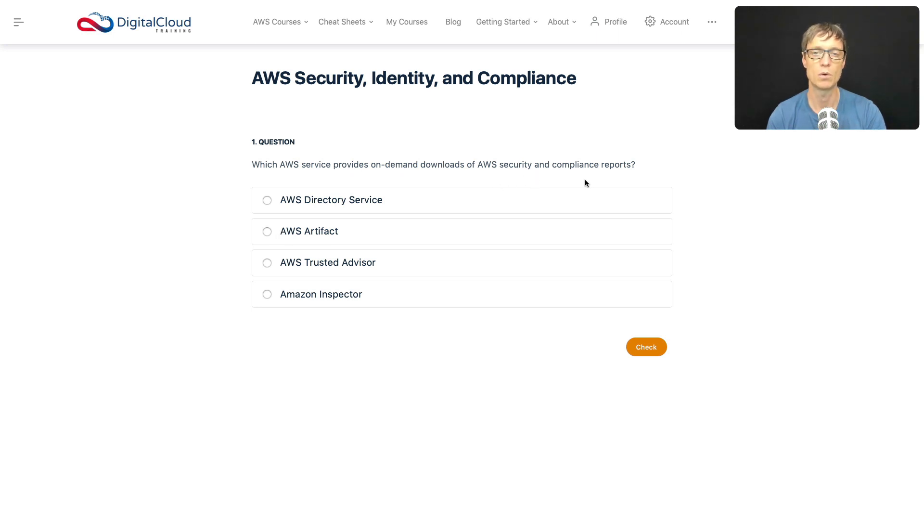
{"action": "mouse_move", "coordinate": [272, 238]}
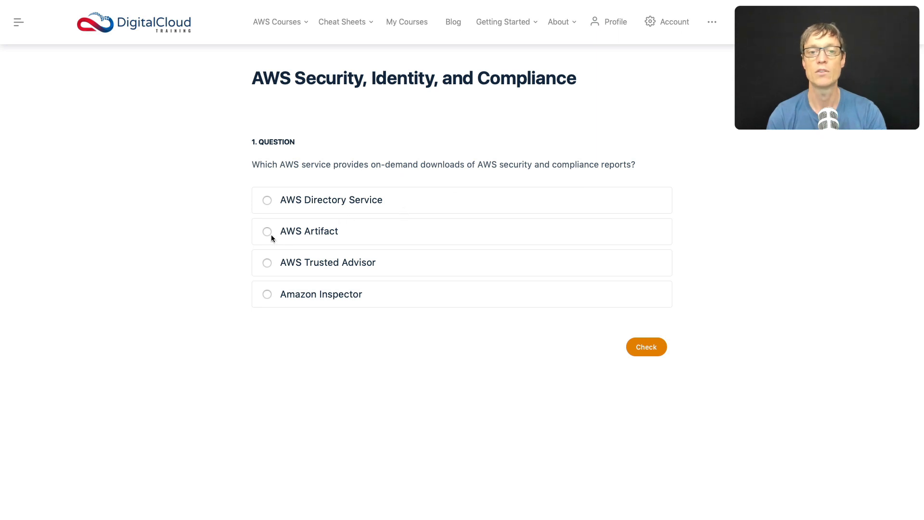
- Select AWS Artifact as the answer to the compliance reports question
{"action": "left_click", "coordinate": [266, 231]}
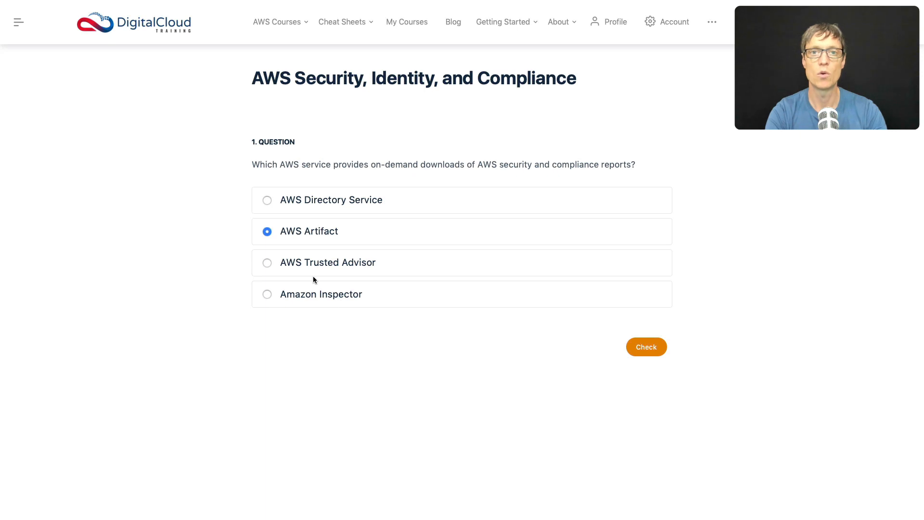
{"action": "mouse_move", "coordinate": [340, 275]}
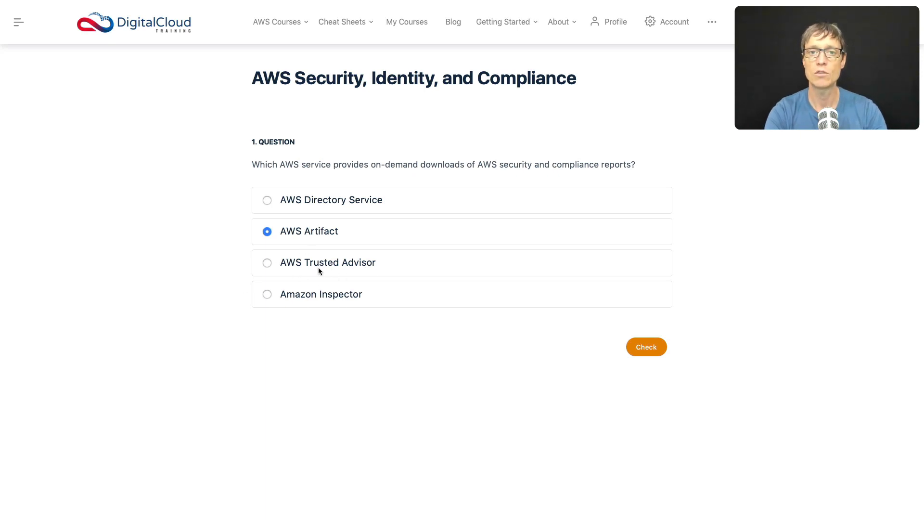
{"action": "mouse_move", "coordinate": [274, 277]}
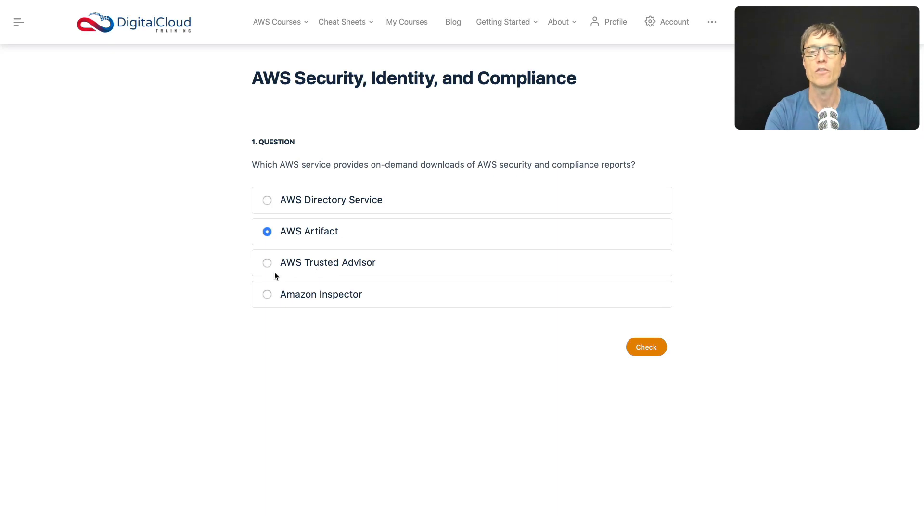
{"action": "mouse_move", "coordinate": [336, 262]}
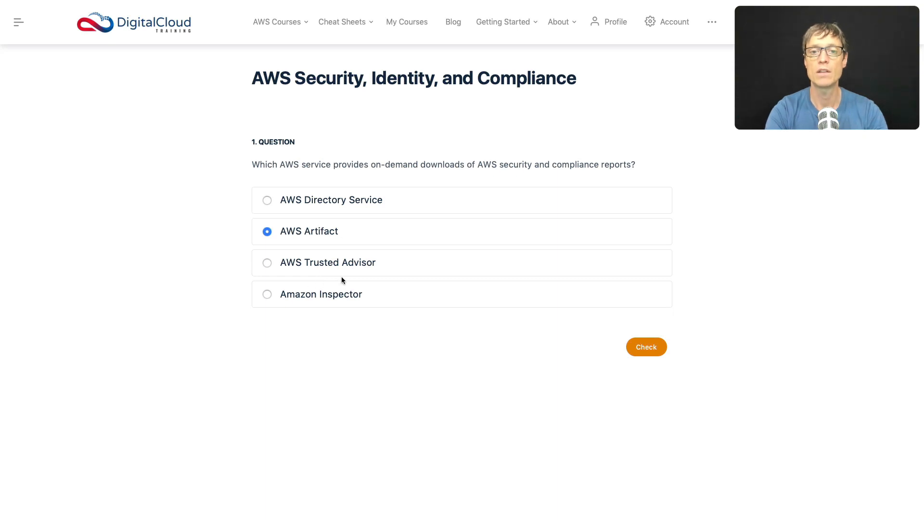
{"action": "mouse_move", "coordinate": [594, 179]}
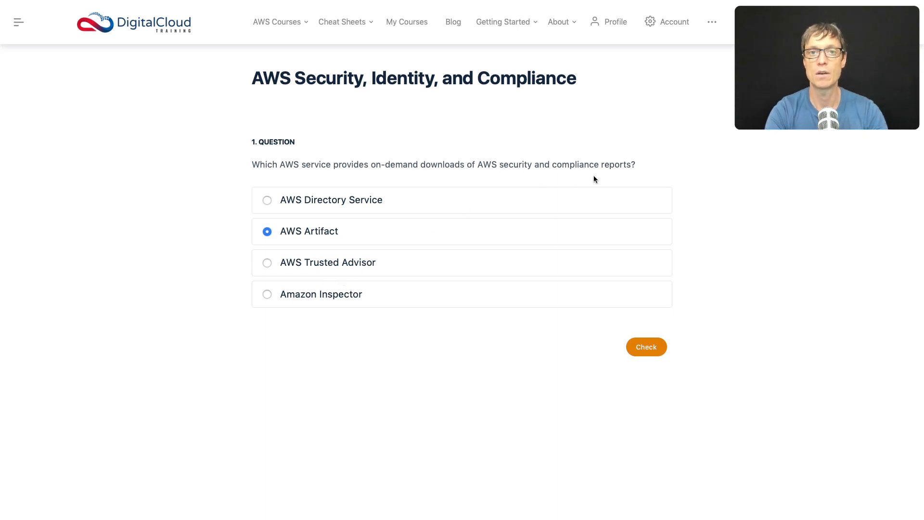
{"action": "mouse_move", "coordinate": [302, 298]}
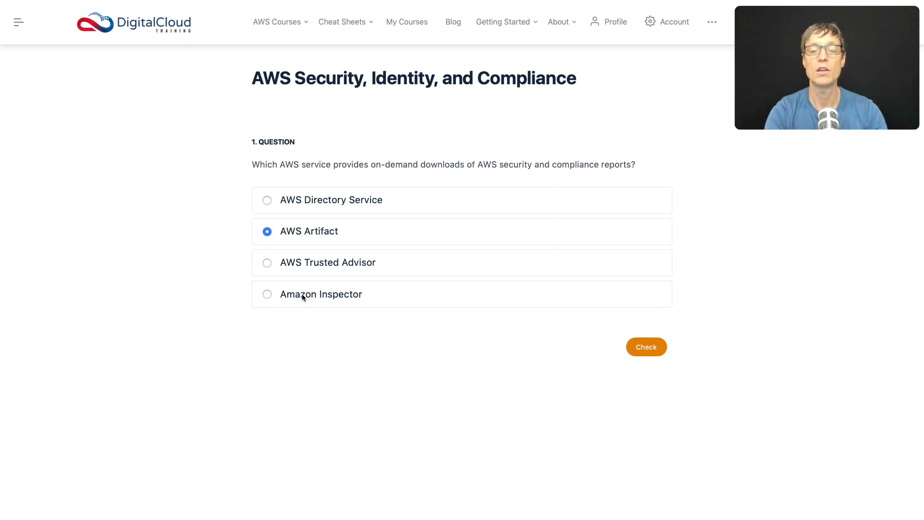
{"action": "mouse_move", "coordinate": [314, 317]}
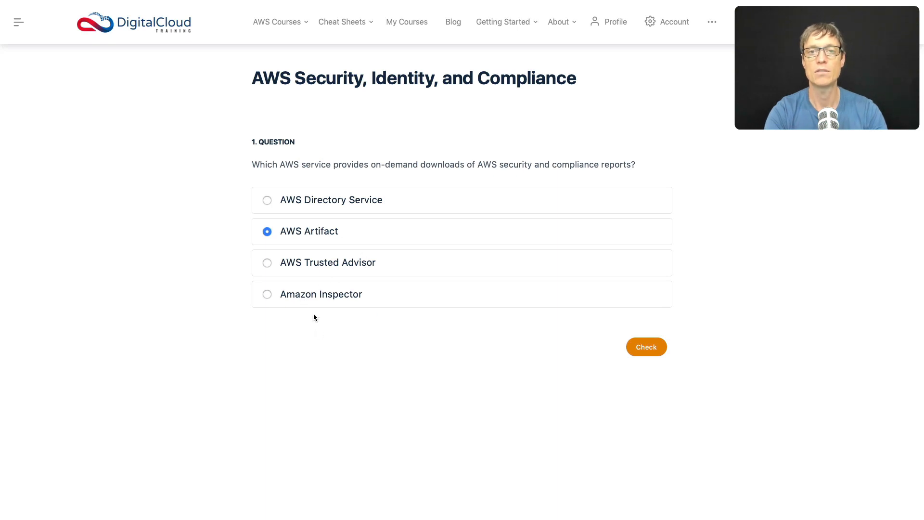
{"action": "mouse_move", "coordinate": [302, 316]}
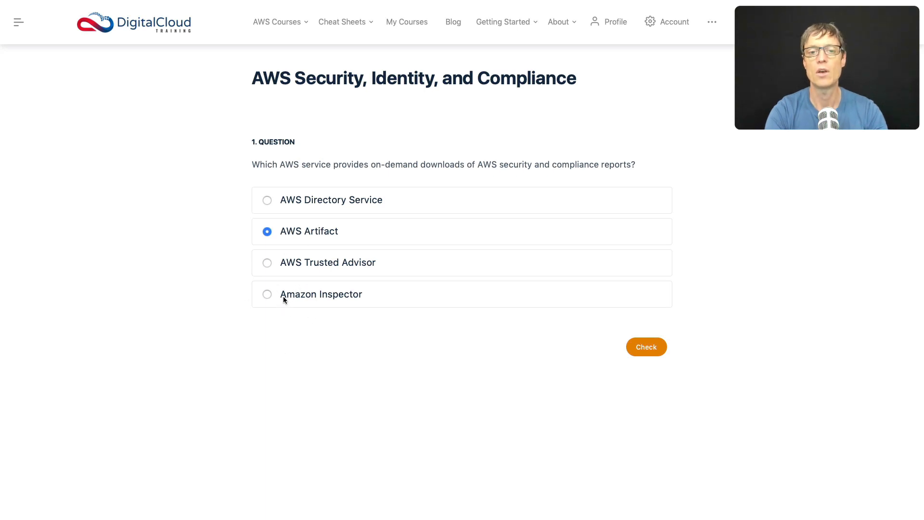
{"action": "mouse_move", "coordinate": [314, 243]}
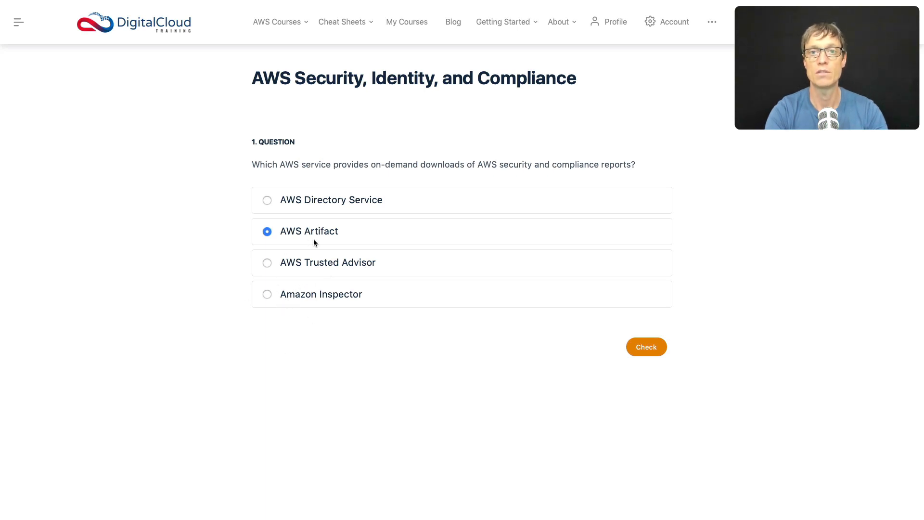
{"action": "mouse_move", "coordinate": [625, 354]}
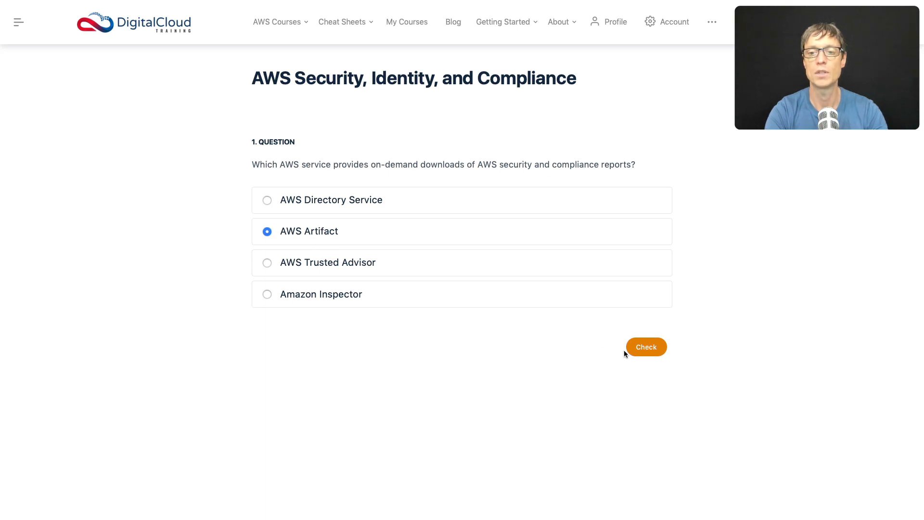
- Check the AWS Artifact answer and read the explanation marking it correct
{"action": "left_click", "coordinate": [646, 347]}
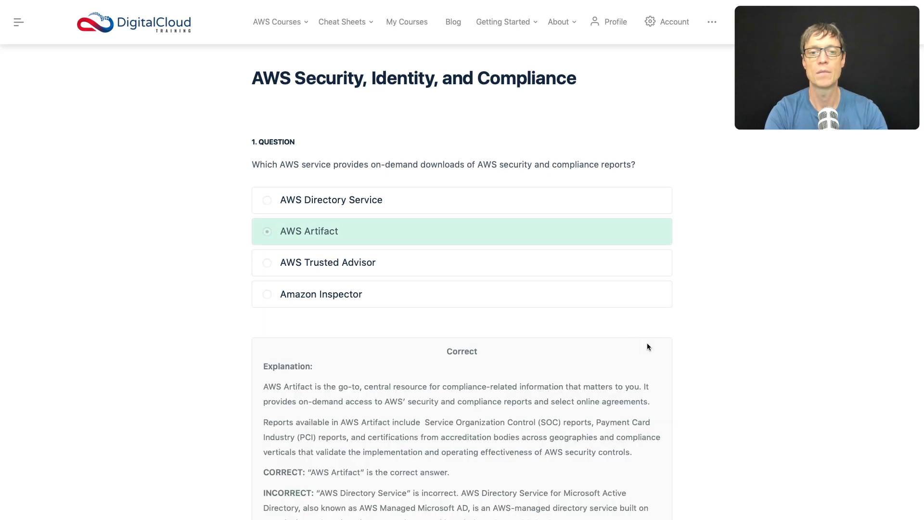
{"action": "scroll", "scroll_direction": "down", "scroll_amount": 3}
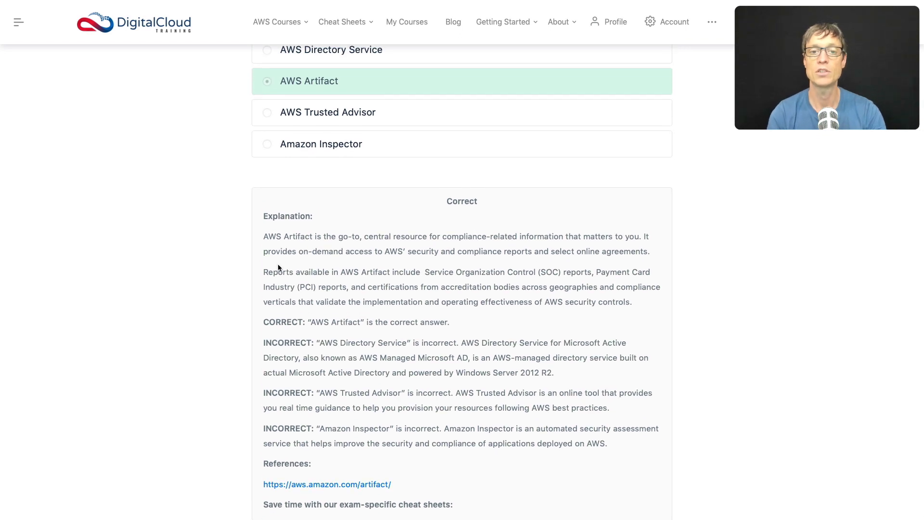
{"action": "mouse_move", "coordinate": [461, 239]}
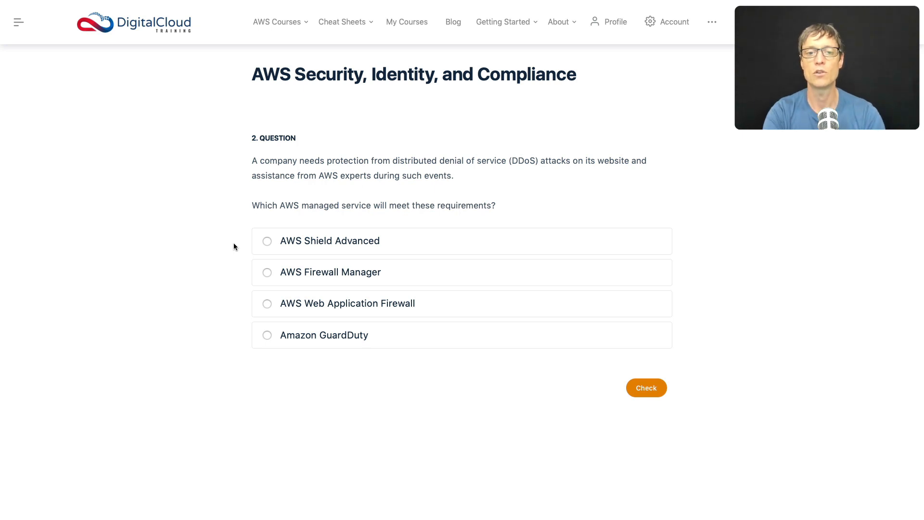
- Select AWS Shield Advanced as the answer to the DDoS protection question
{"action": "left_click", "coordinate": [266, 241]}
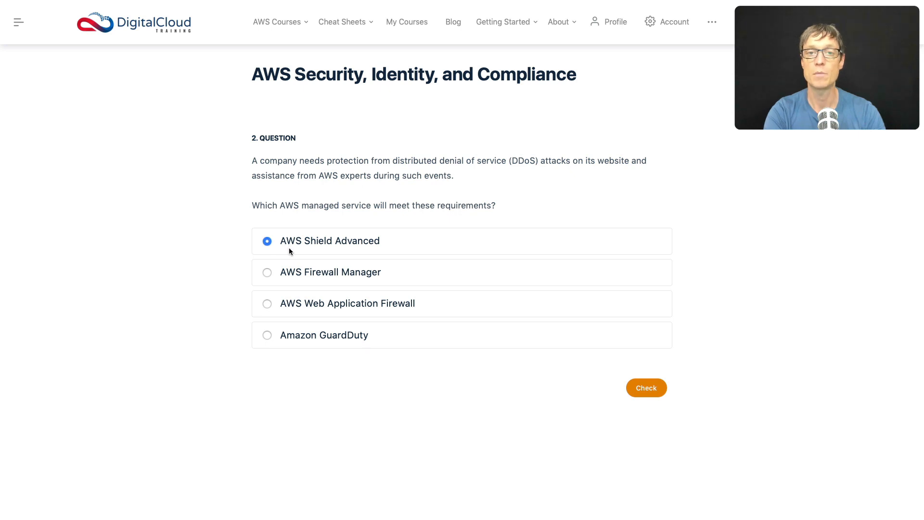
{"action": "mouse_move", "coordinate": [498, 196]}
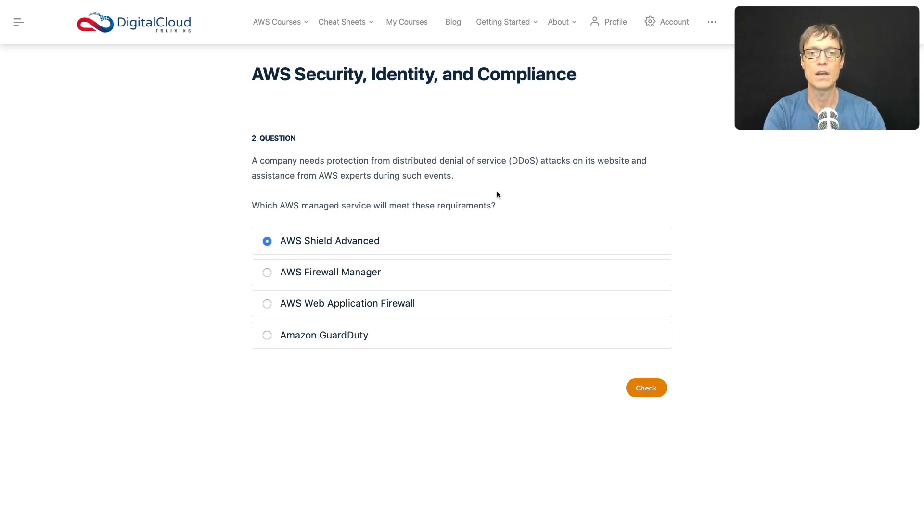
{"action": "mouse_move", "coordinate": [538, 193]}
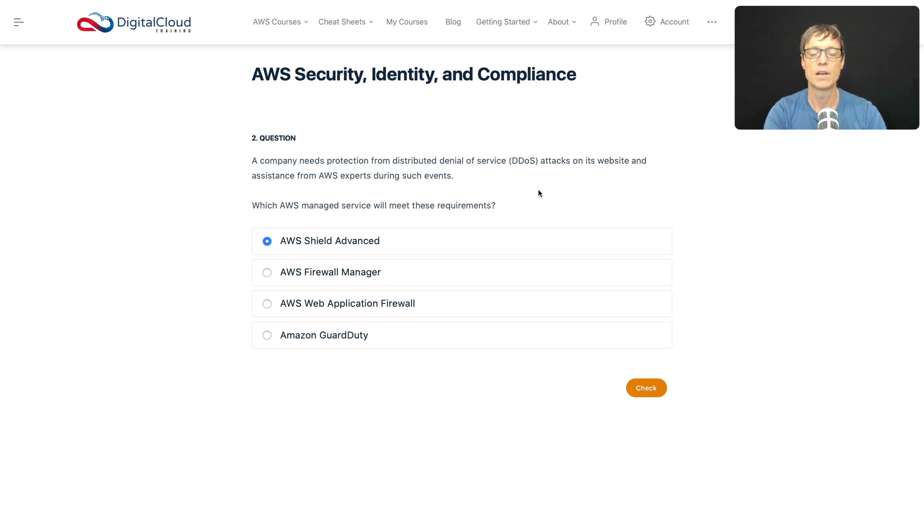
{"action": "mouse_move", "coordinate": [335, 255]}
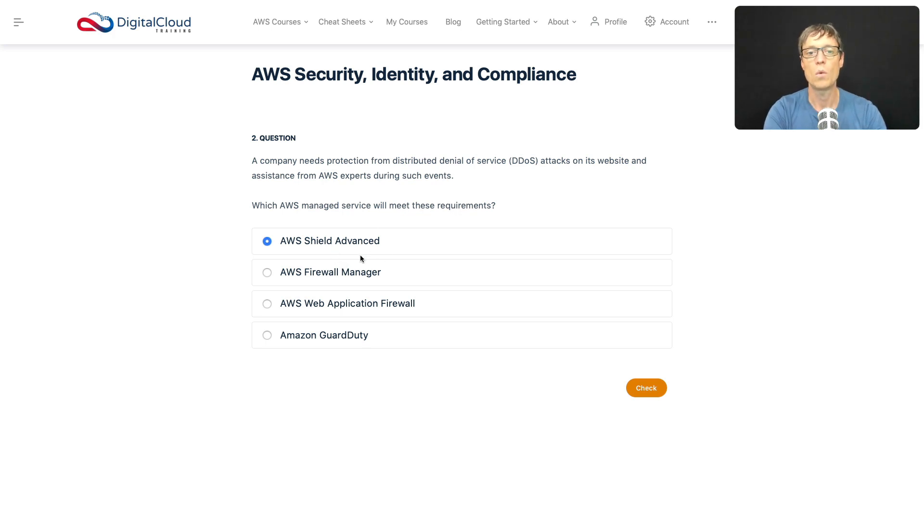
{"action": "mouse_move", "coordinate": [344, 193]}
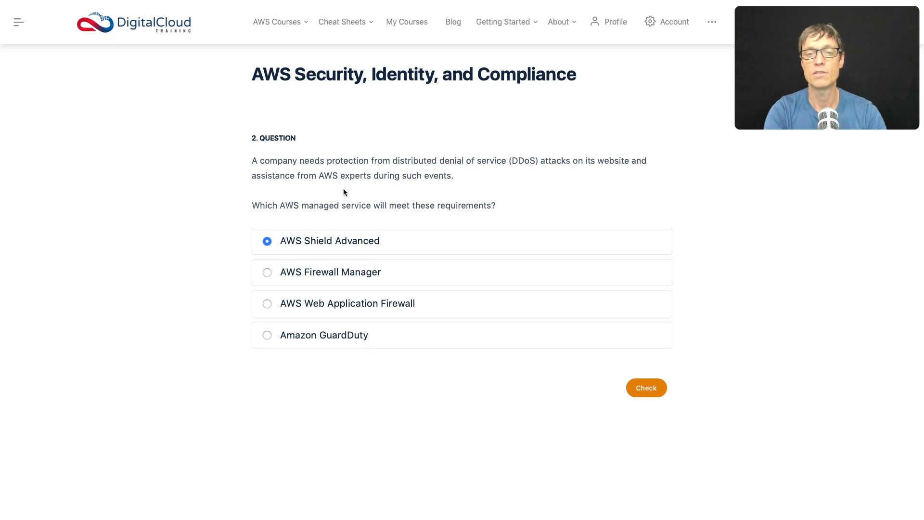
{"action": "mouse_move", "coordinate": [356, 254]}
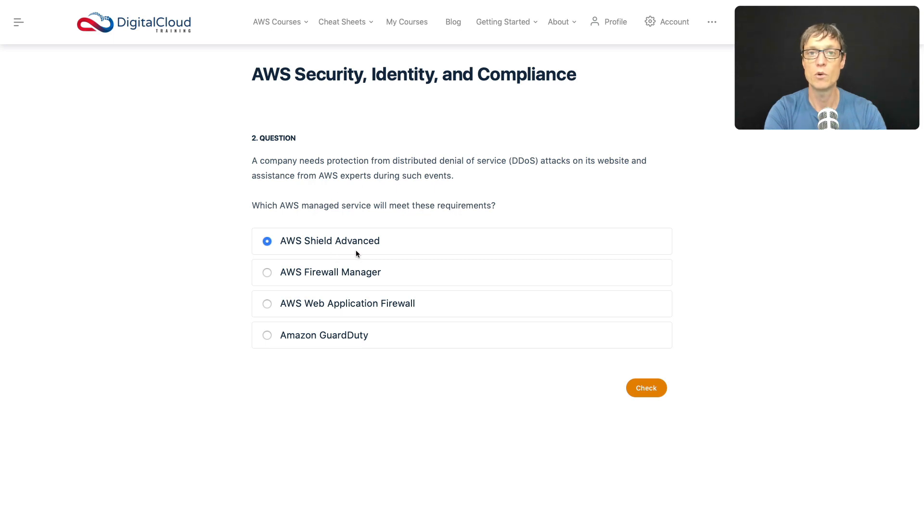
{"action": "mouse_move", "coordinate": [373, 254]}
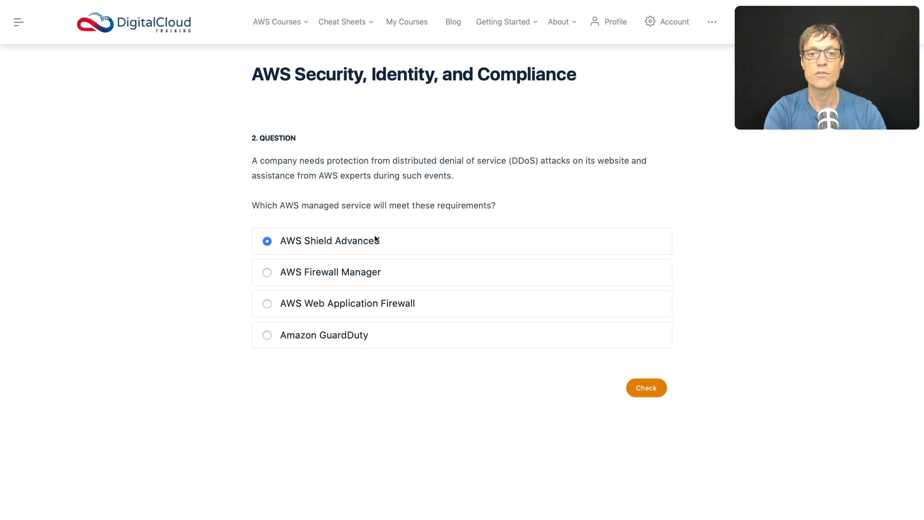
{"action": "mouse_move", "coordinate": [338, 258]}
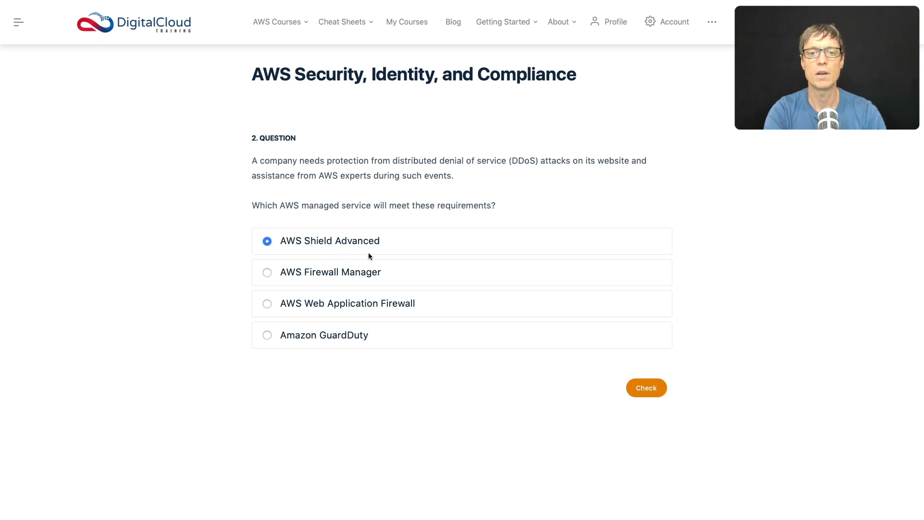
{"action": "mouse_move", "coordinate": [327, 281]}
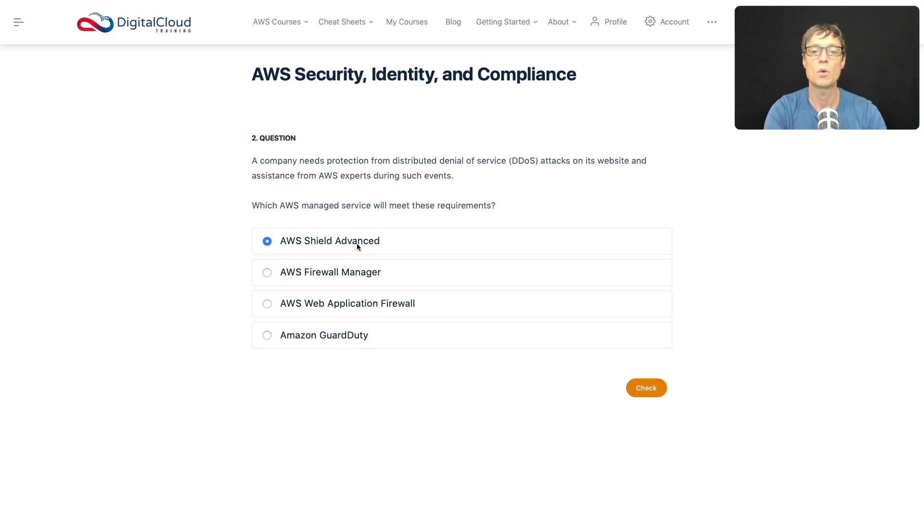
{"action": "mouse_move", "coordinate": [287, 300]}
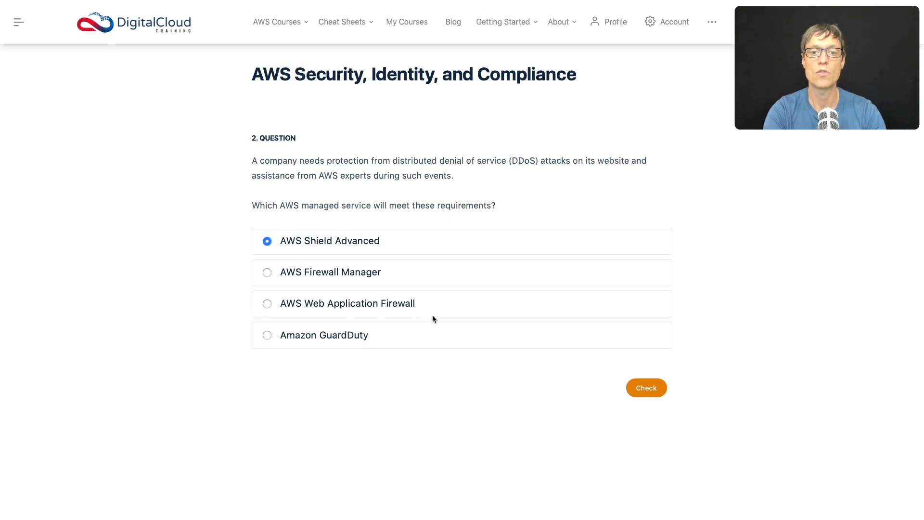
{"action": "mouse_move", "coordinate": [440, 299]}
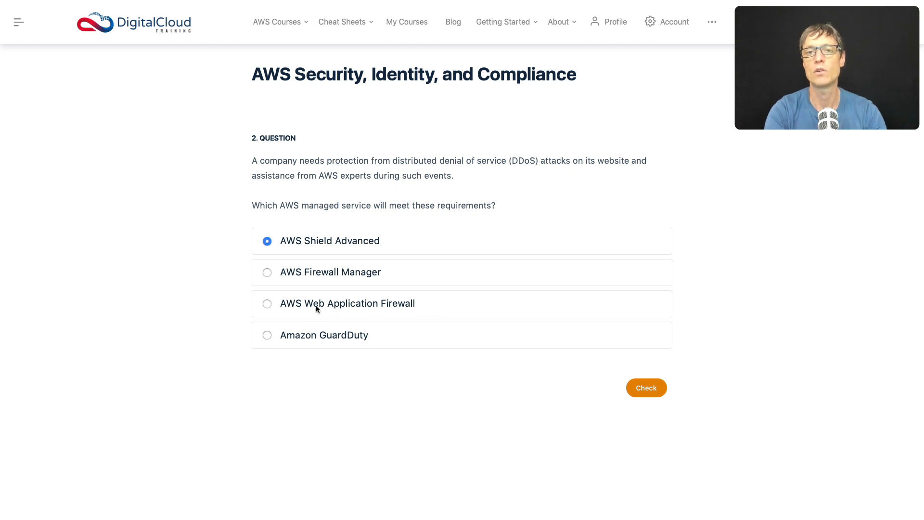
{"action": "mouse_move", "coordinate": [372, 347]}
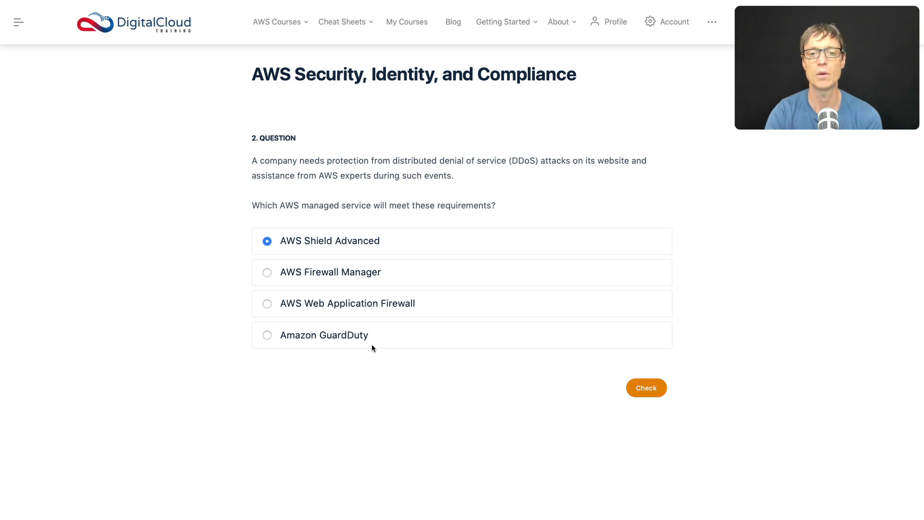
{"action": "mouse_move", "coordinate": [287, 250]}
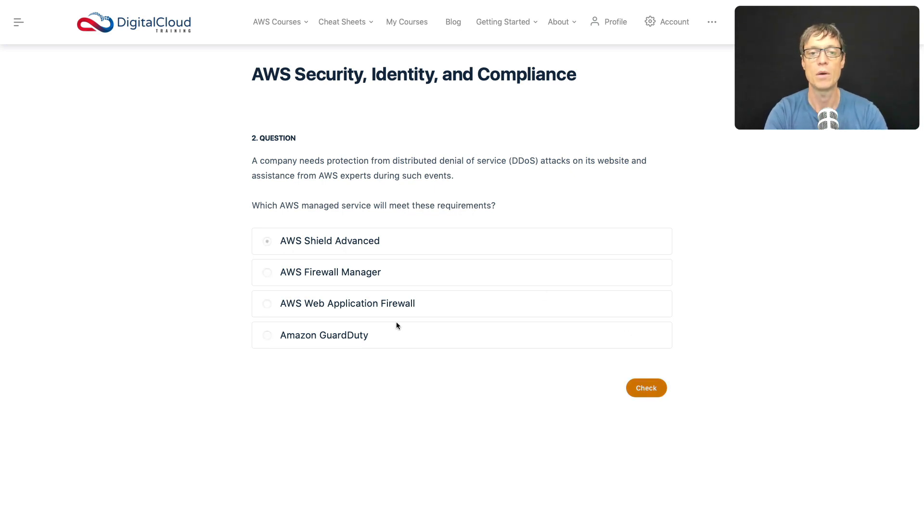
- Check the Shield Advanced answer and read its explanation and references
{"action": "left_click", "coordinate": [645, 388]}
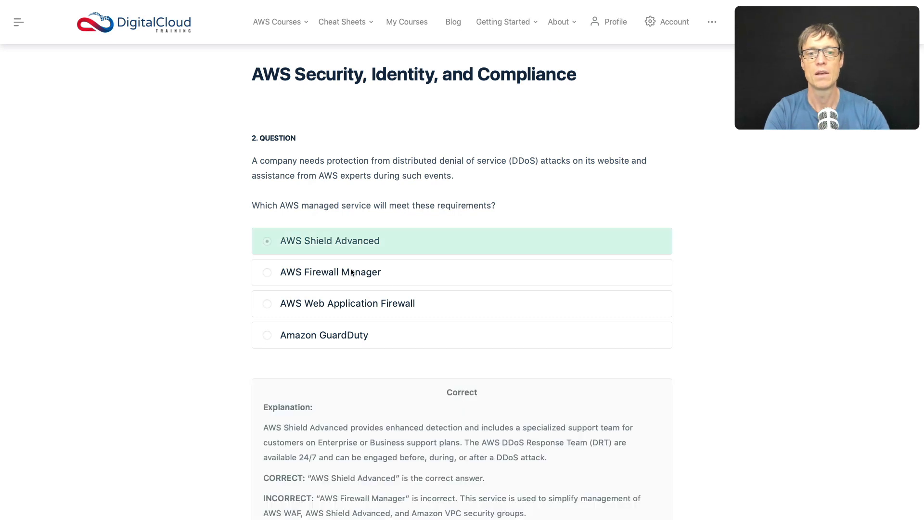
{"action": "scroll", "scroll_direction": "down", "scroll_amount": 3}
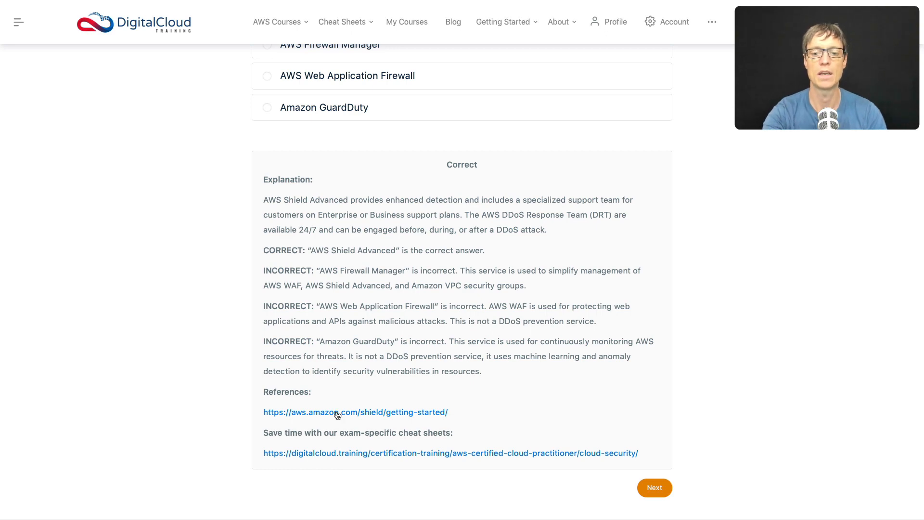
- Follow the AWS Shield getting-started reference and review the Standard versus Advanced tier comparison
{"action": "left_click", "coordinate": [355, 412]}
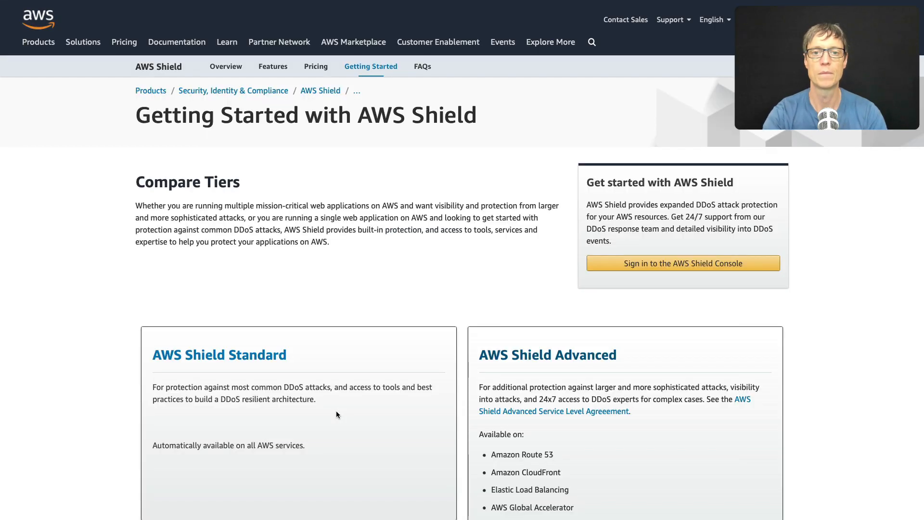
{"action": "scroll", "scroll_direction": "down", "scroll_amount": 3}
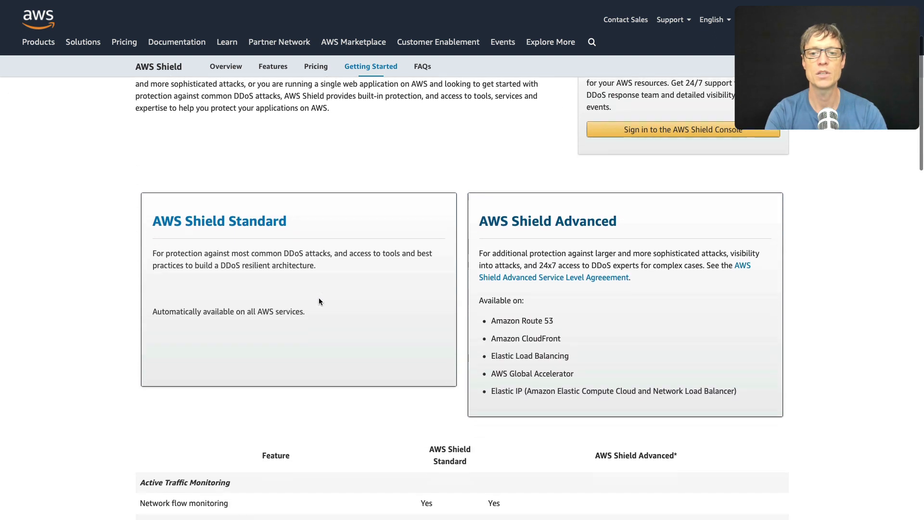
{"action": "scroll", "scroll_direction": "down", "scroll_amount": 3}
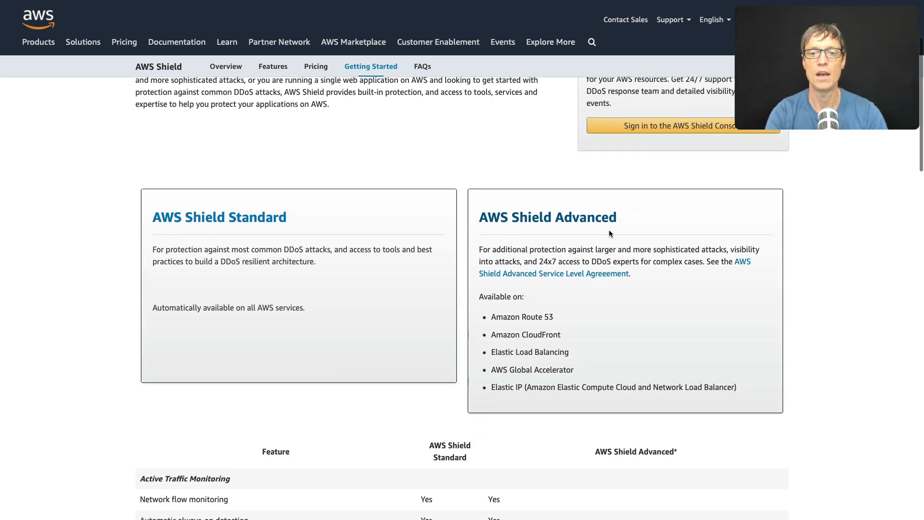
{"action": "scroll", "scroll_direction": "down", "scroll_amount": 3}
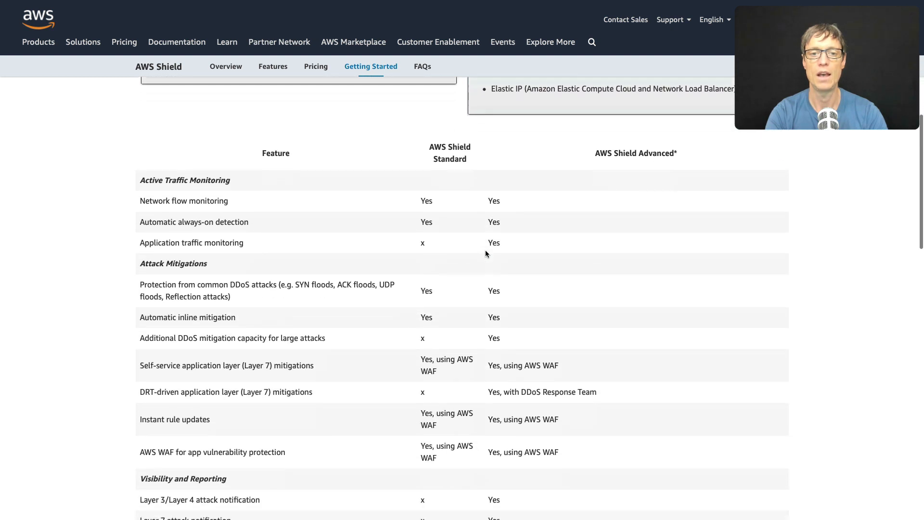
{"action": "scroll", "scroll_direction": "down", "scroll_amount": 3}
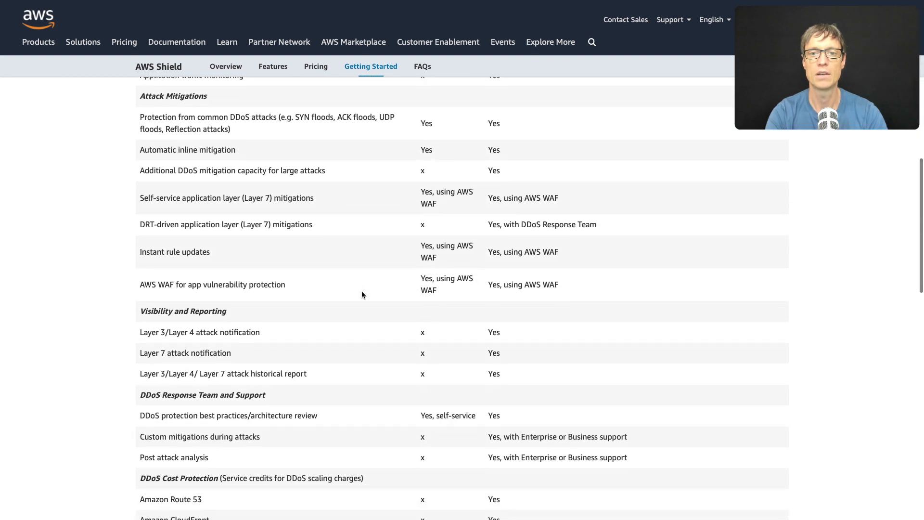
{"action": "scroll", "scroll_direction": "down", "scroll_amount": 3}
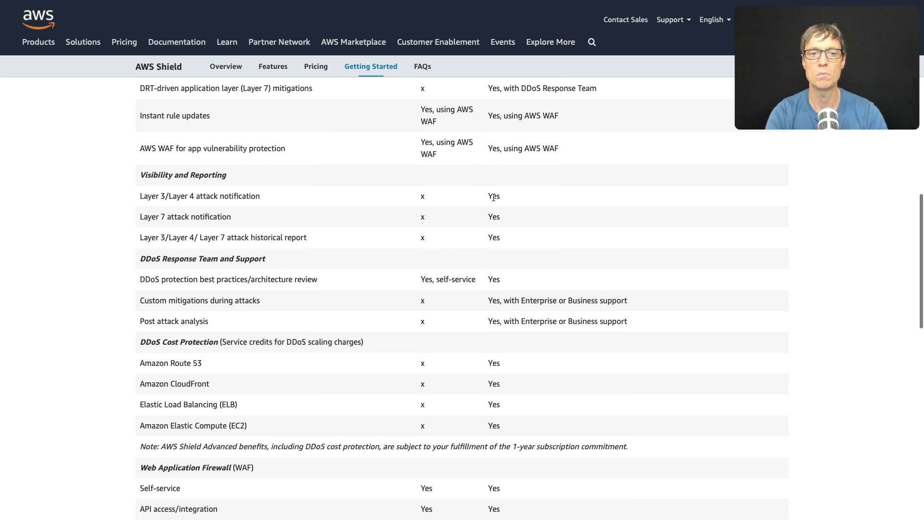
{"action": "scroll", "scroll_direction": "down", "scroll_amount": 3}
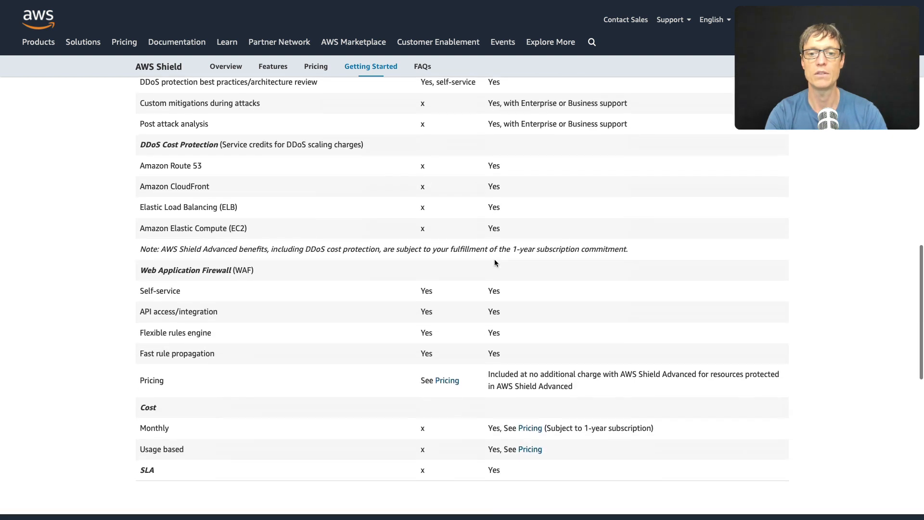
{"action": "scroll", "scroll_direction": "down", "scroll_amount": 3}
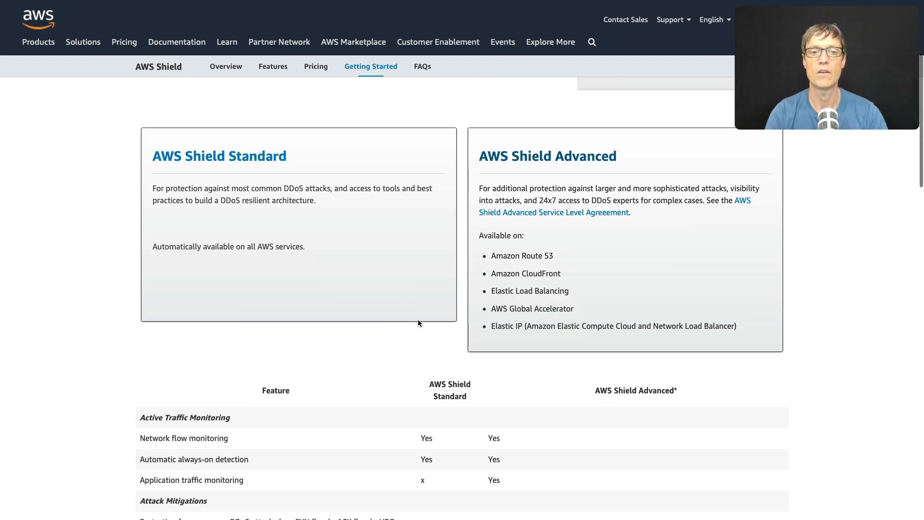
{"action": "mouse_move", "coordinate": [349, 262]}
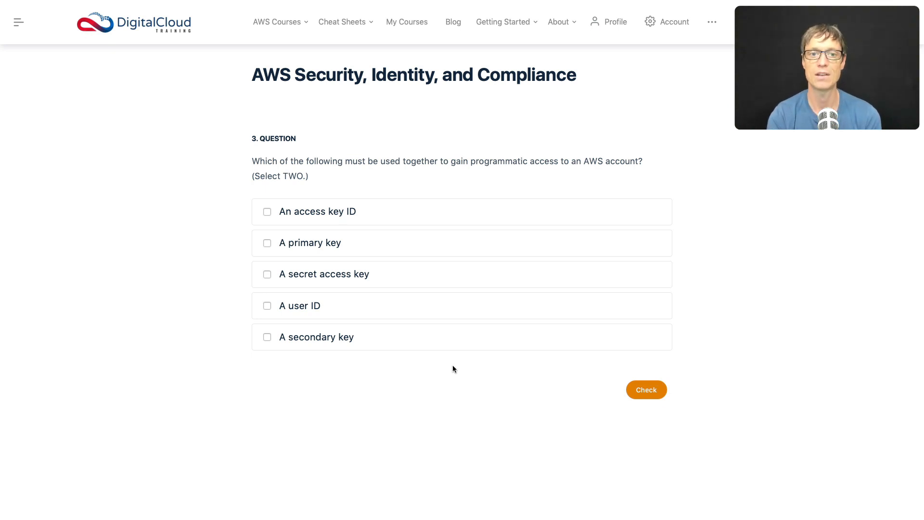
{"action": "mouse_move", "coordinate": [201, 199]}
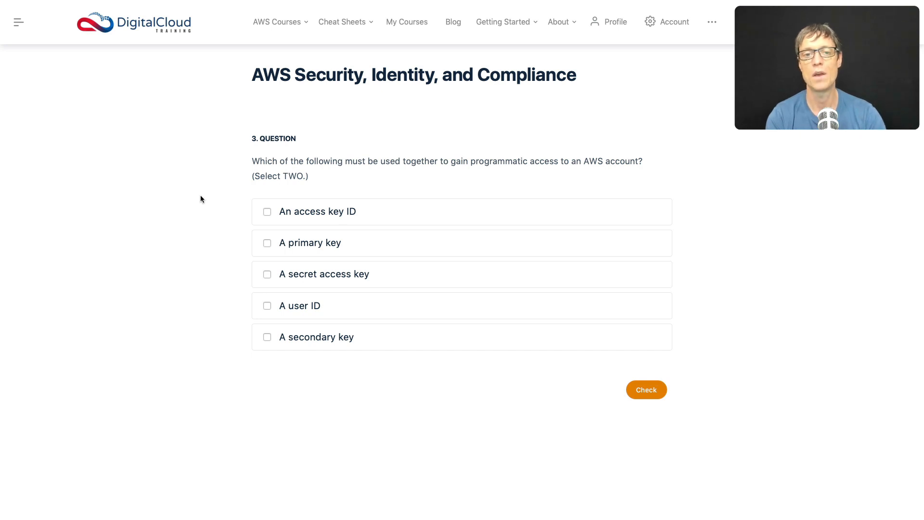
- Select an access key ID and a secret access key for the programmatic access question
{"action": "left_click", "coordinate": [267, 212]}
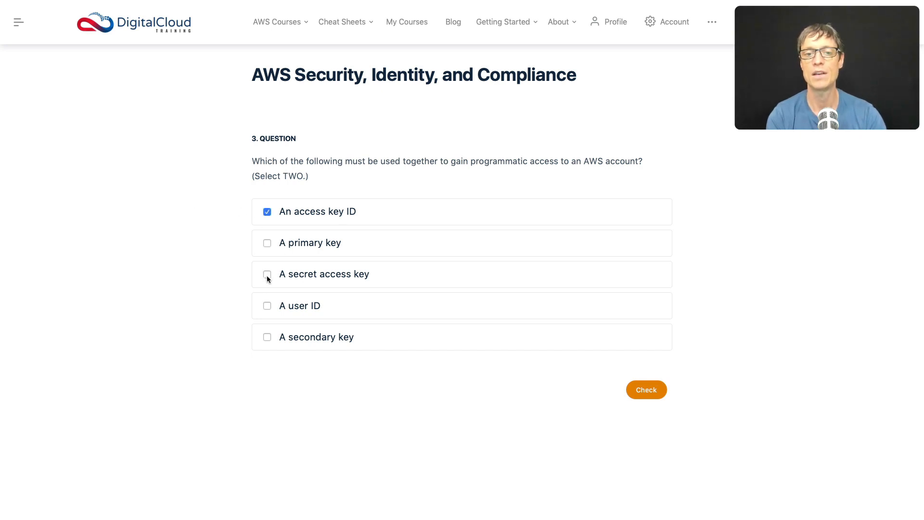
{"action": "left_click", "coordinate": [267, 275]}
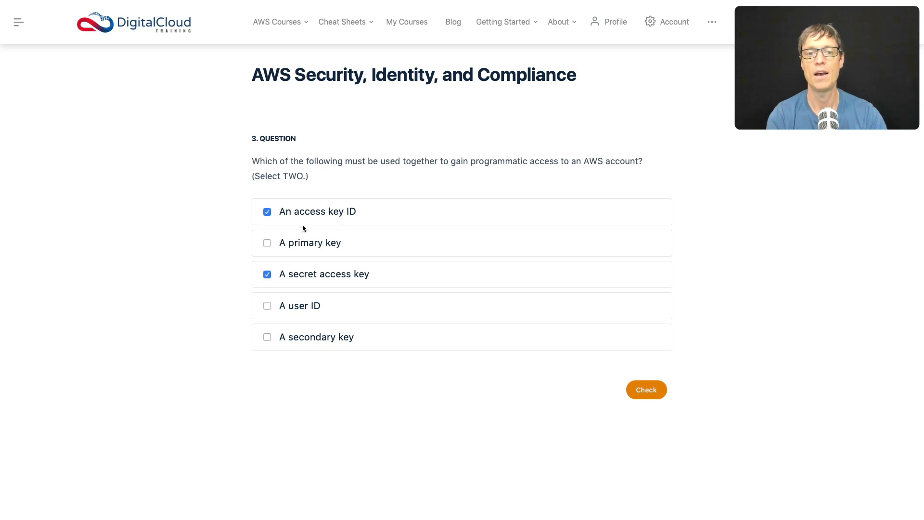
{"action": "mouse_move", "coordinate": [338, 253]}
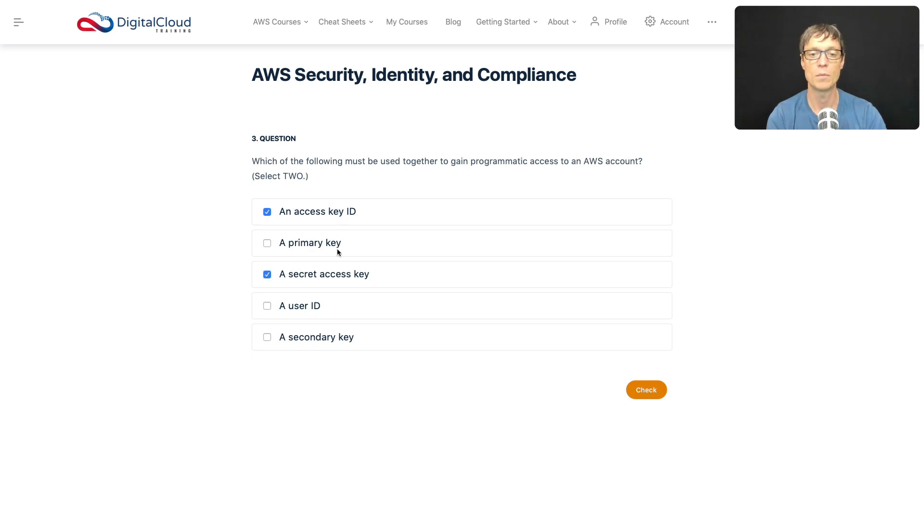
{"action": "mouse_move", "coordinate": [283, 250]}
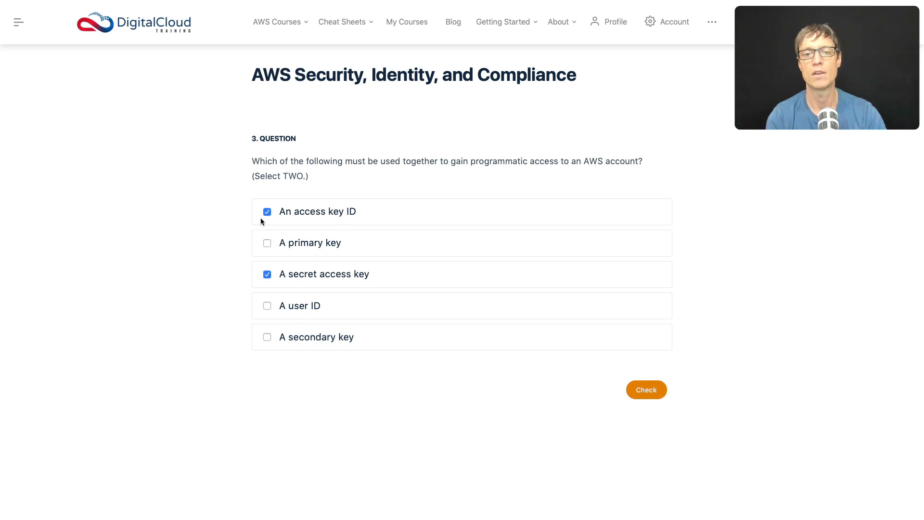
{"action": "mouse_move", "coordinate": [270, 319]}
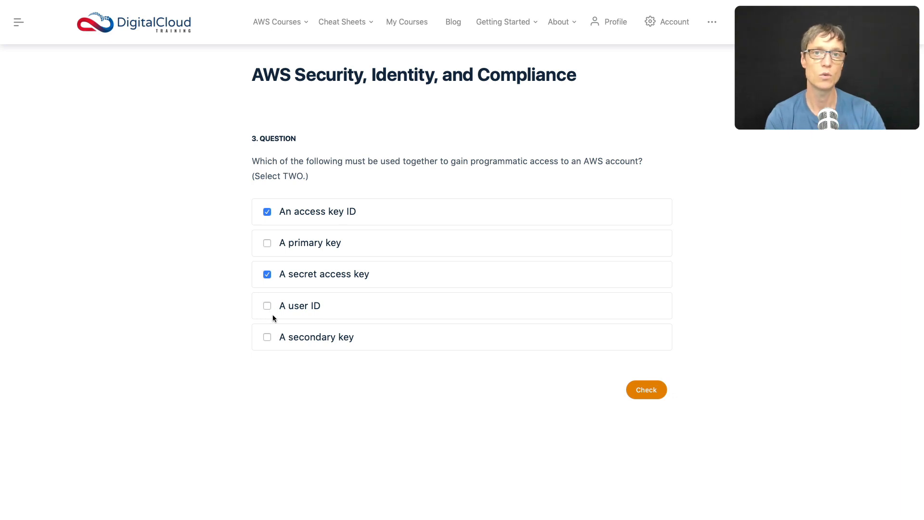
{"action": "mouse_move", "coordinate": [268, 344]}
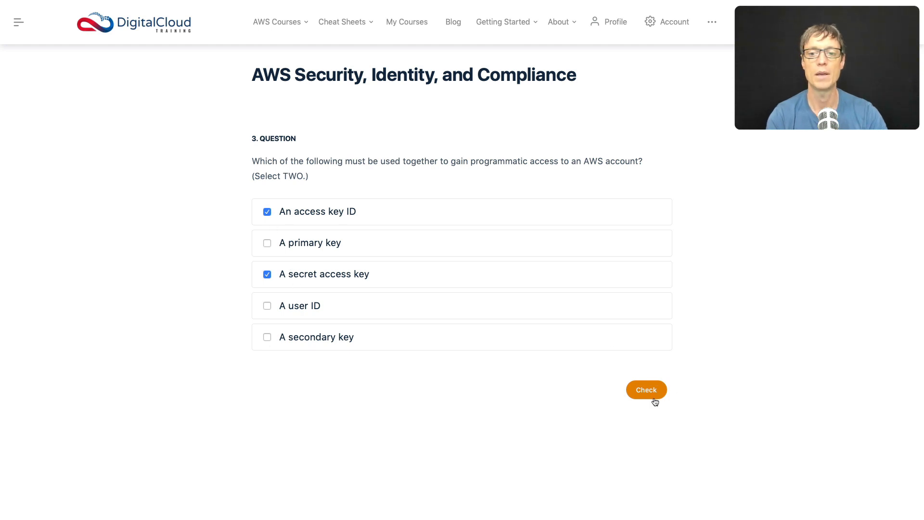
- Check the two access key answers and read the explanation confirming them correct
{"action": "left_click", "coordinate": [646, 390]}
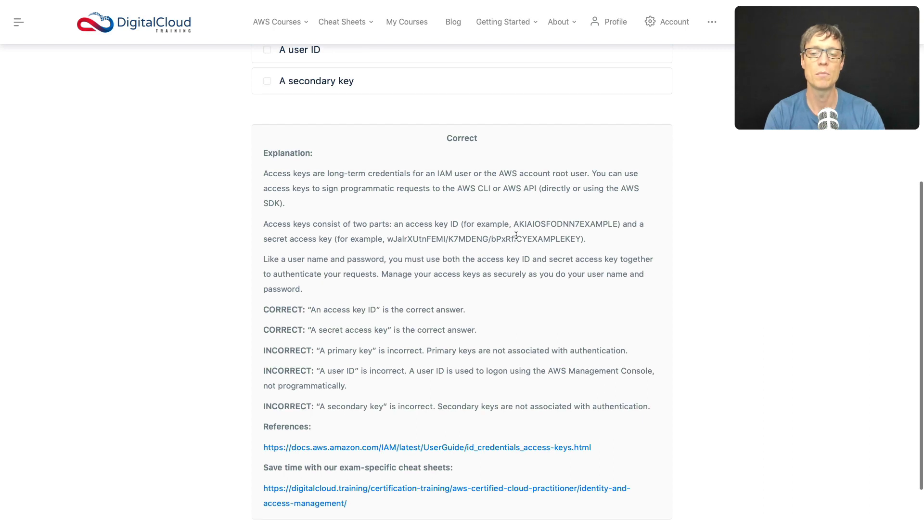
{"action": "left_click_drag", "start_coordinate": [513, 223], "coordinate": [608, 223]}
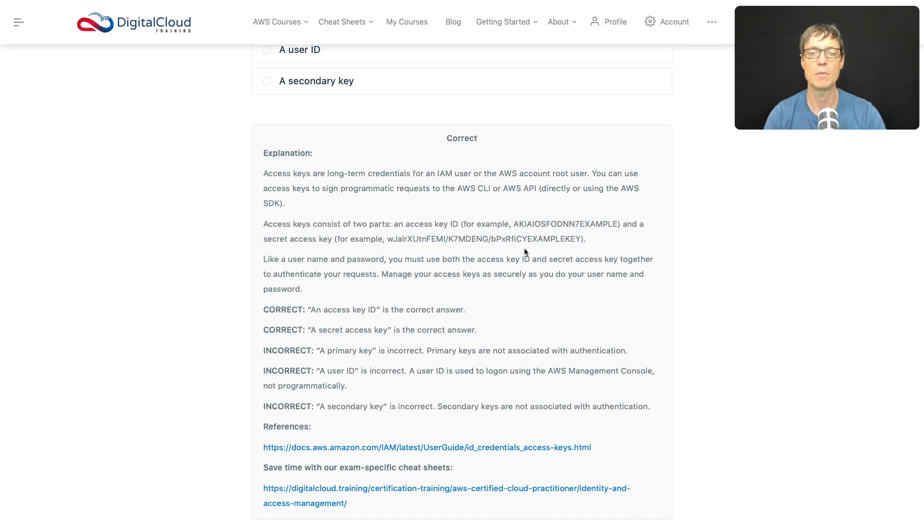
{"action": "mouse_move", "coordinate": [540, 134]}
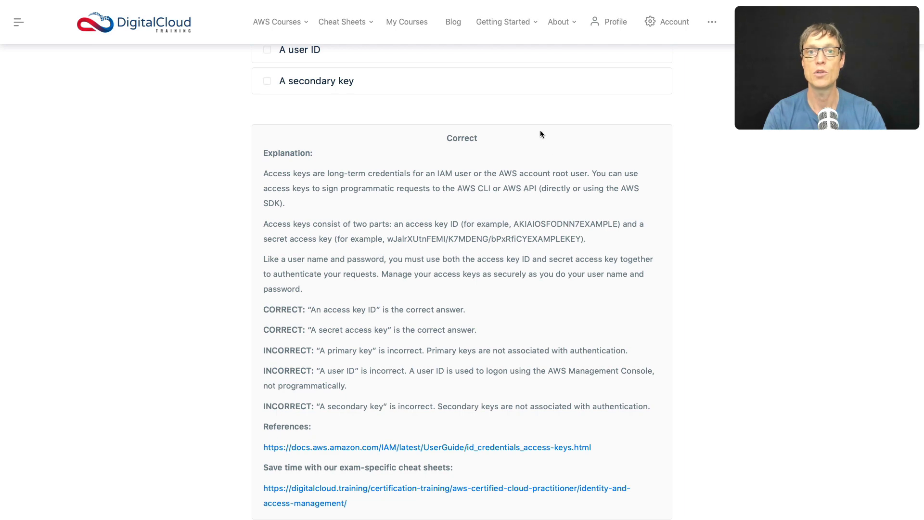
{"action": "mouse_move", "coordinate": [468, 205]}
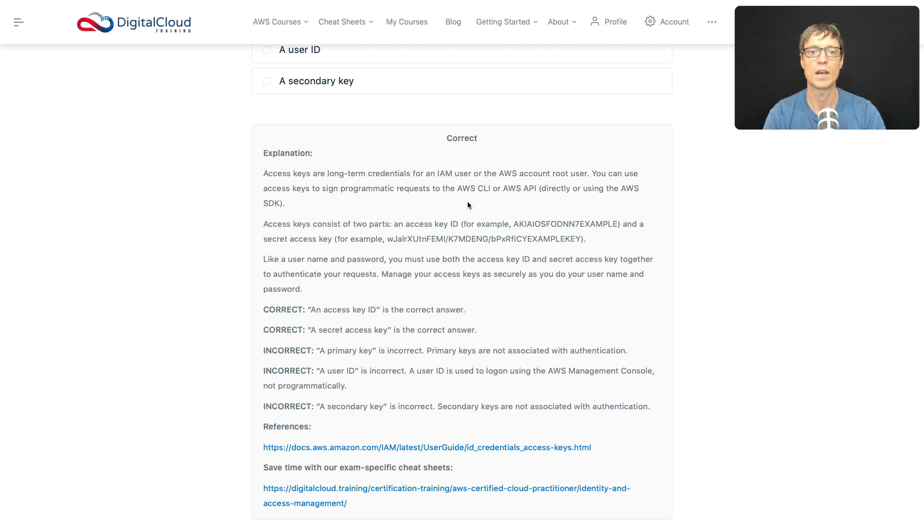